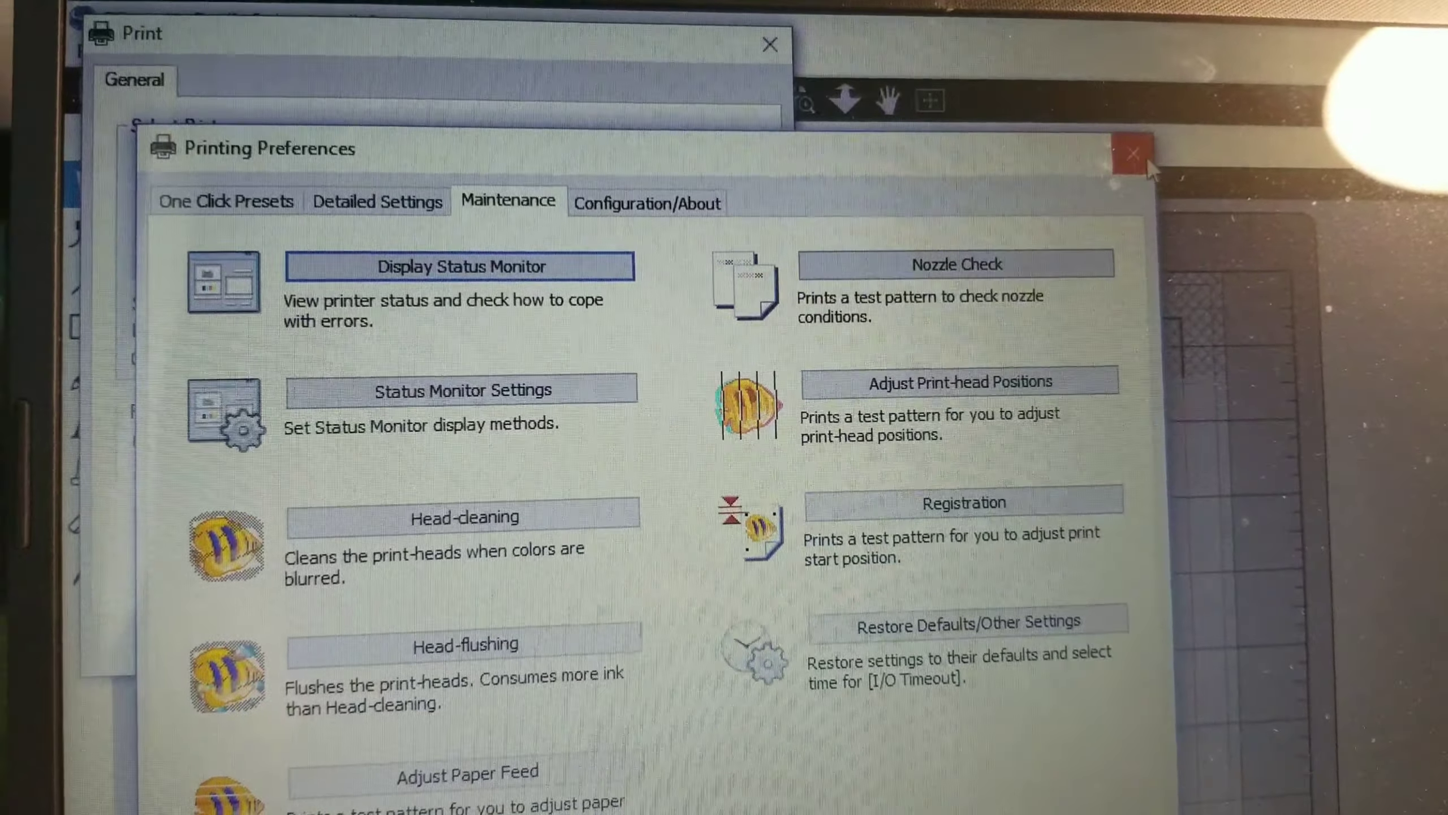
Step: Reopen the SG400 printing preferences and show the Maintenance options
left_click(1131, 154)
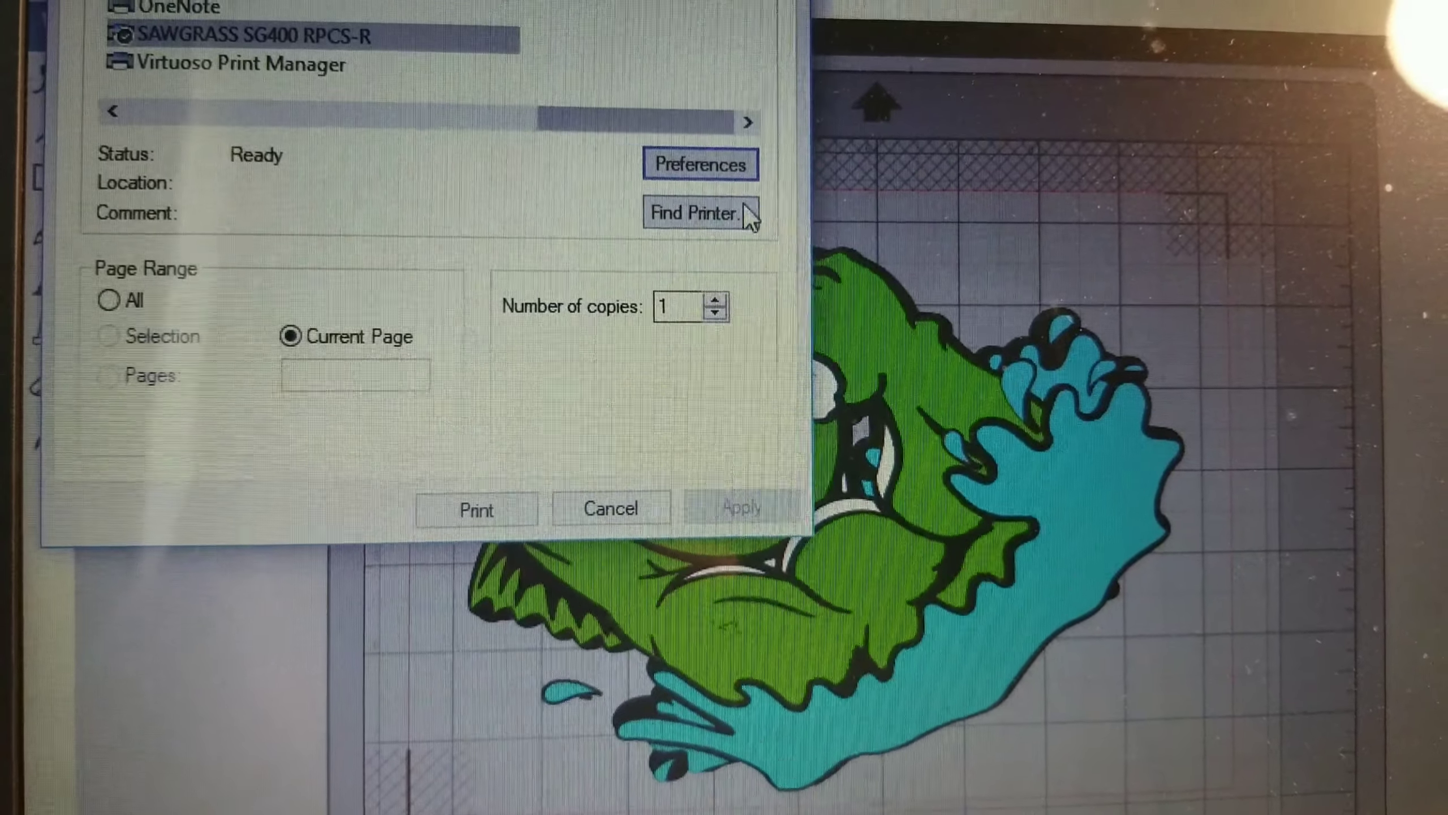
left_click(701, 164)
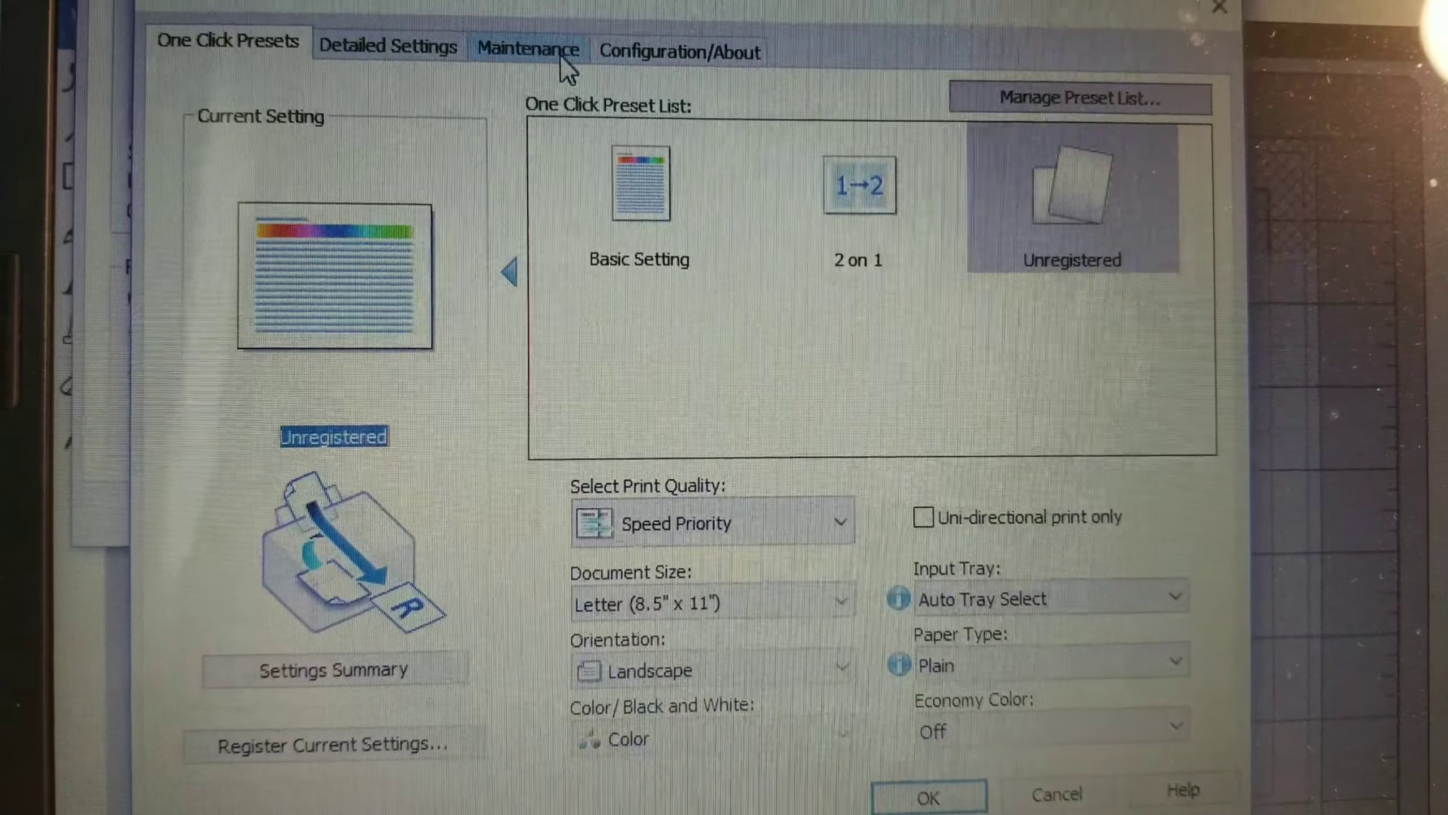
left_click(526, 48)
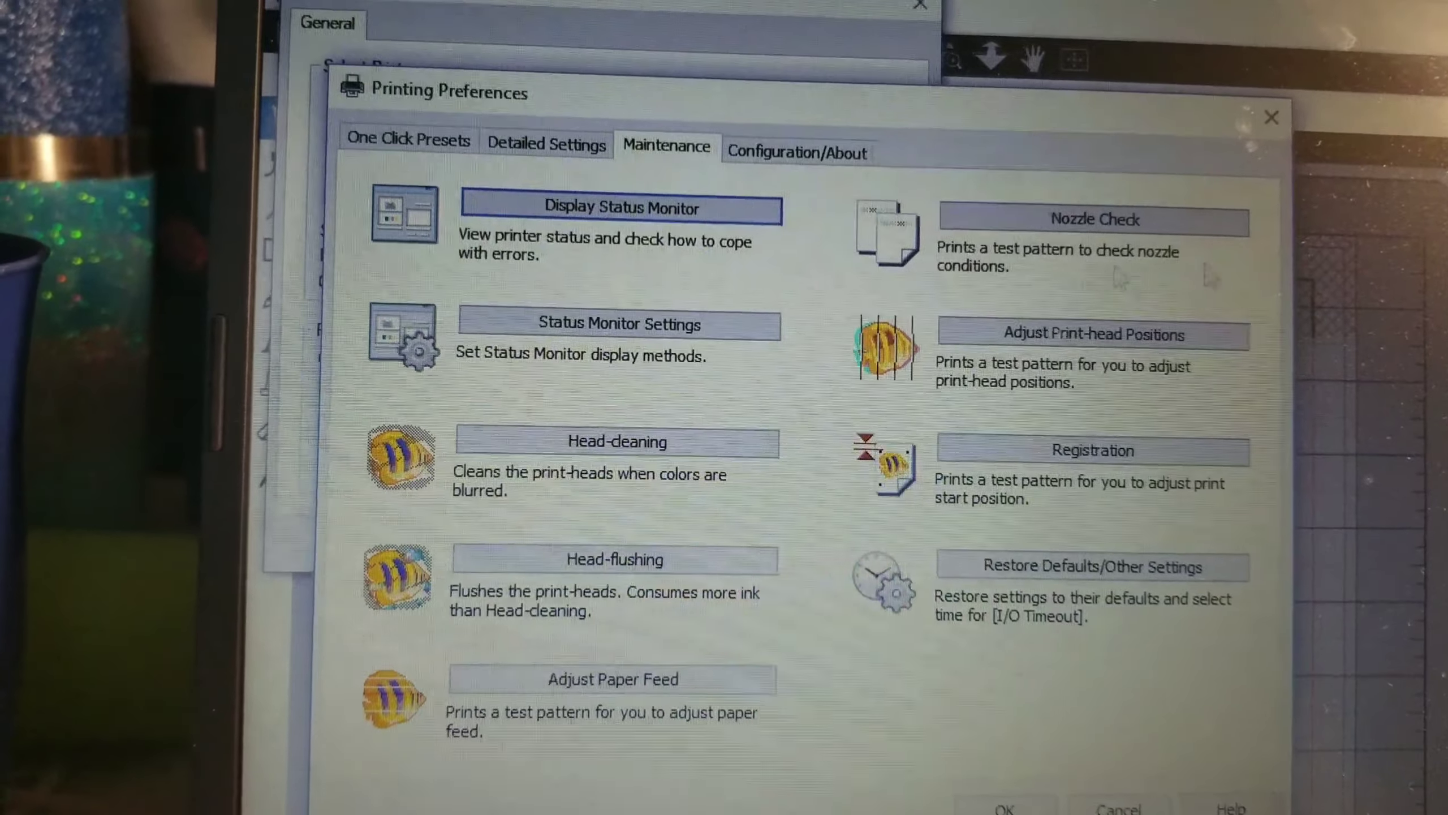
Step: Run Nozzle Check and print the test pattern past the paper-loading step
left_click(1093, 220)
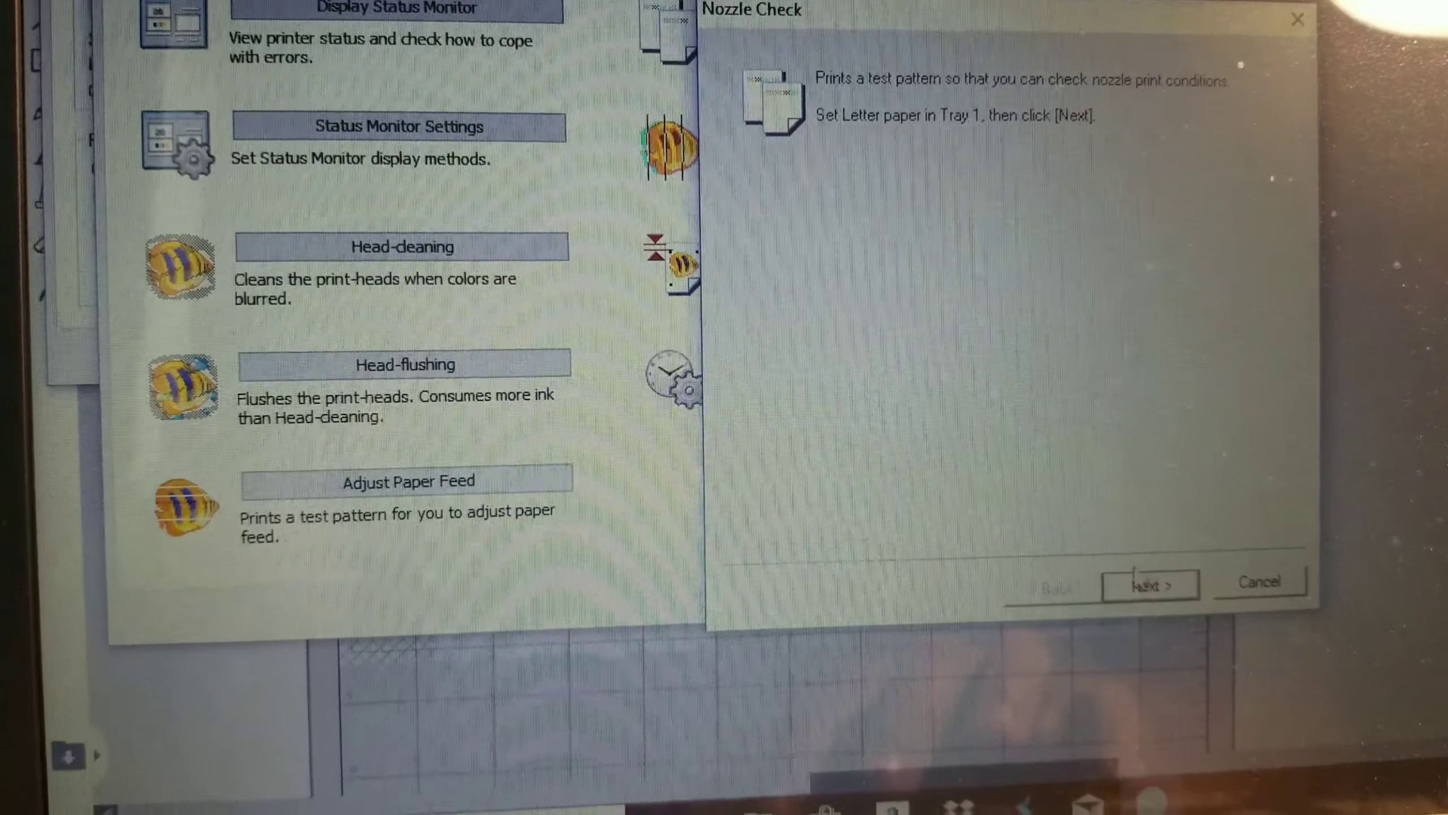
left_click(1152, 584)
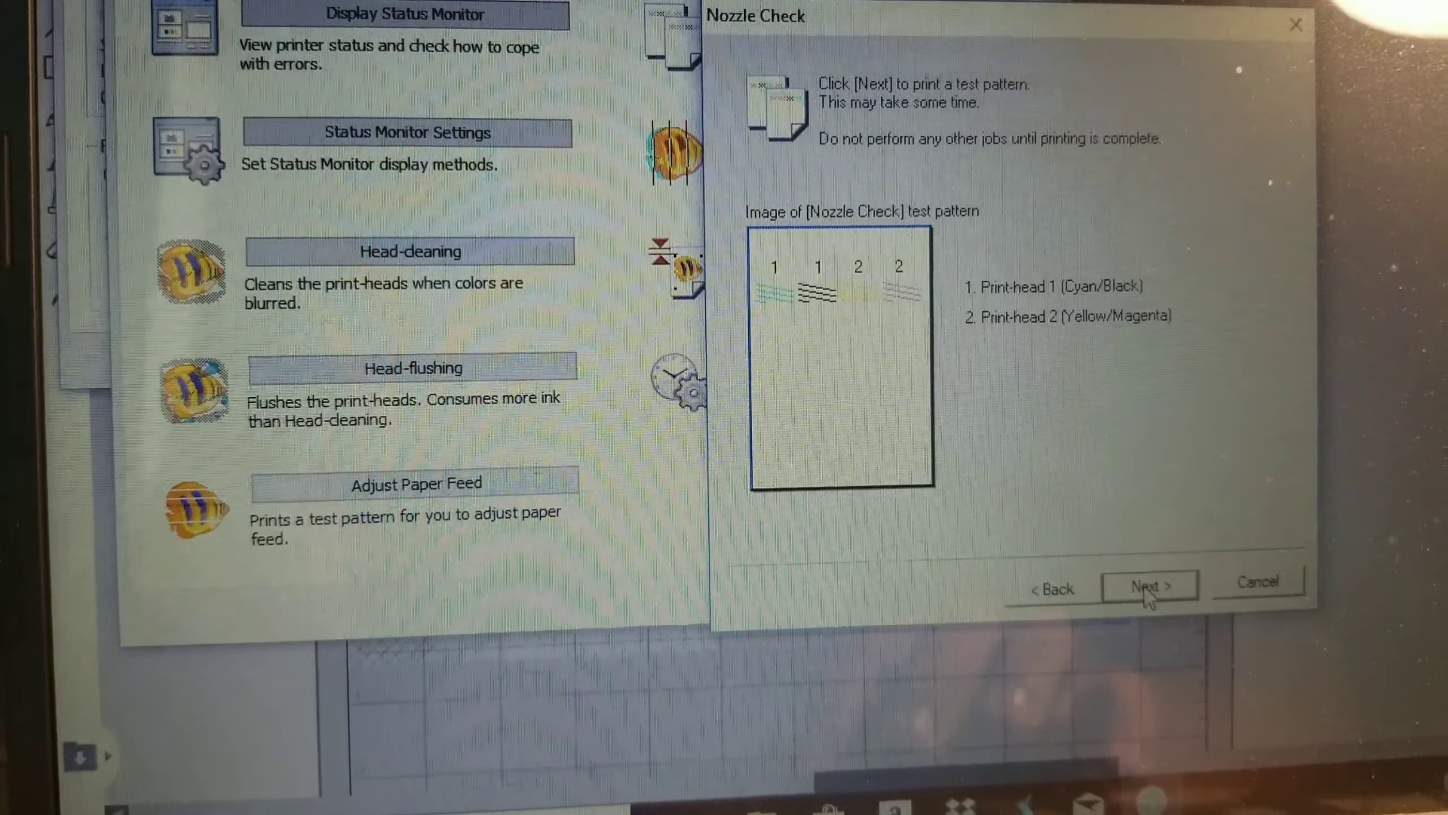
left_click(1149, 585)
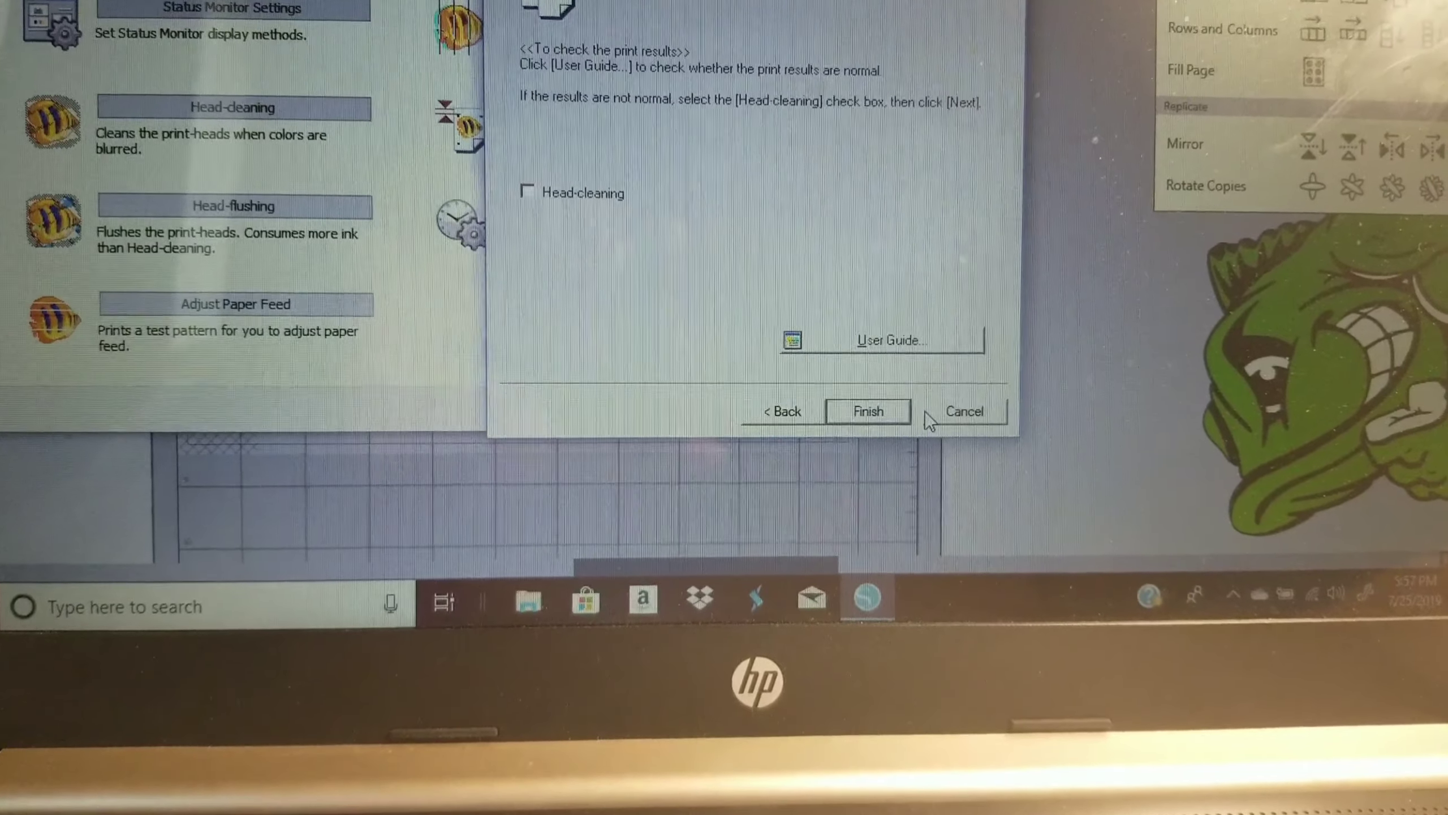
Step: Dismiss the missing-guide message, choose head cleaning for Print-head 1 (Cyan/Black), and continue
left_click(886, 340)
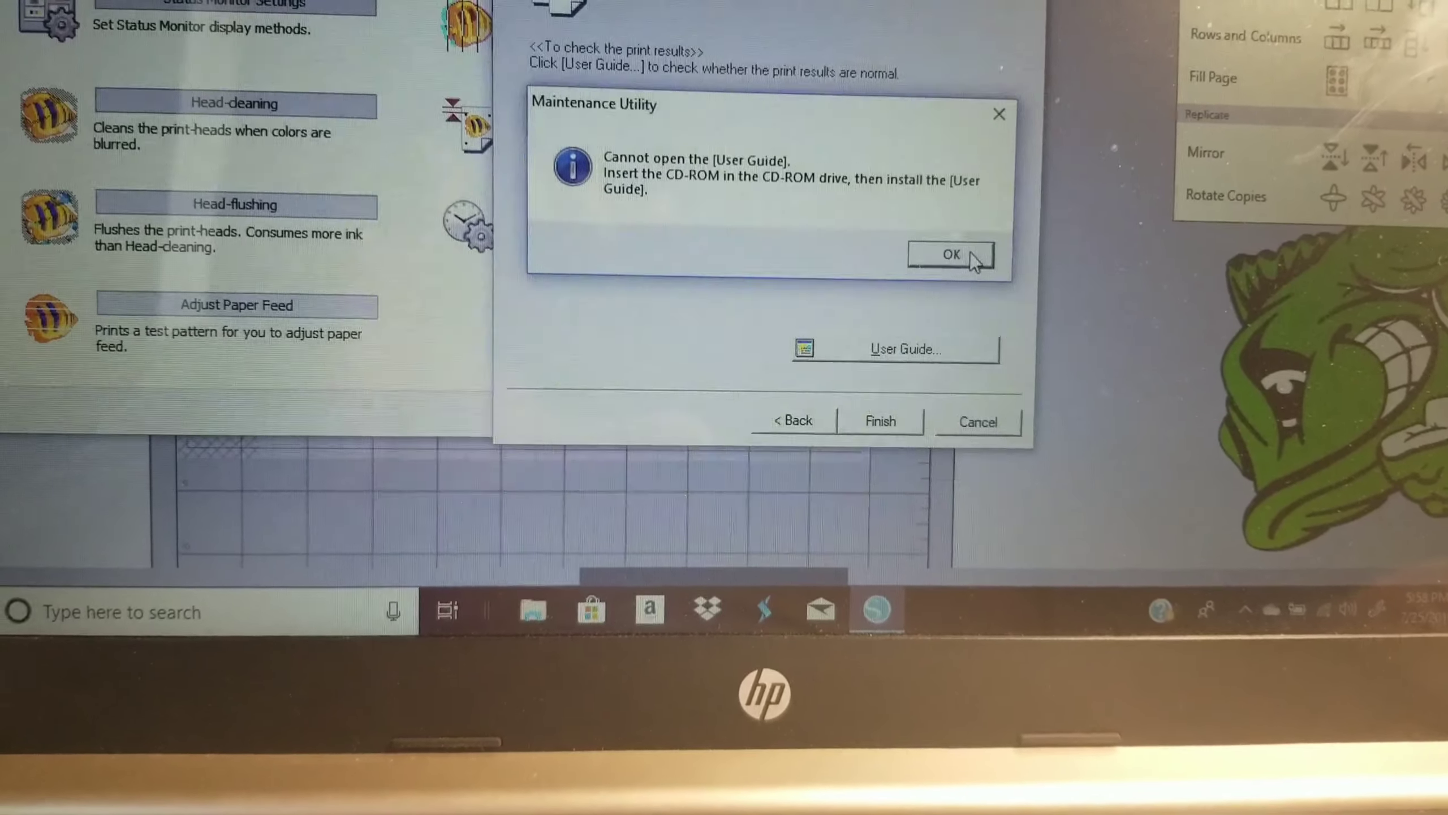
left_click(950, 255)
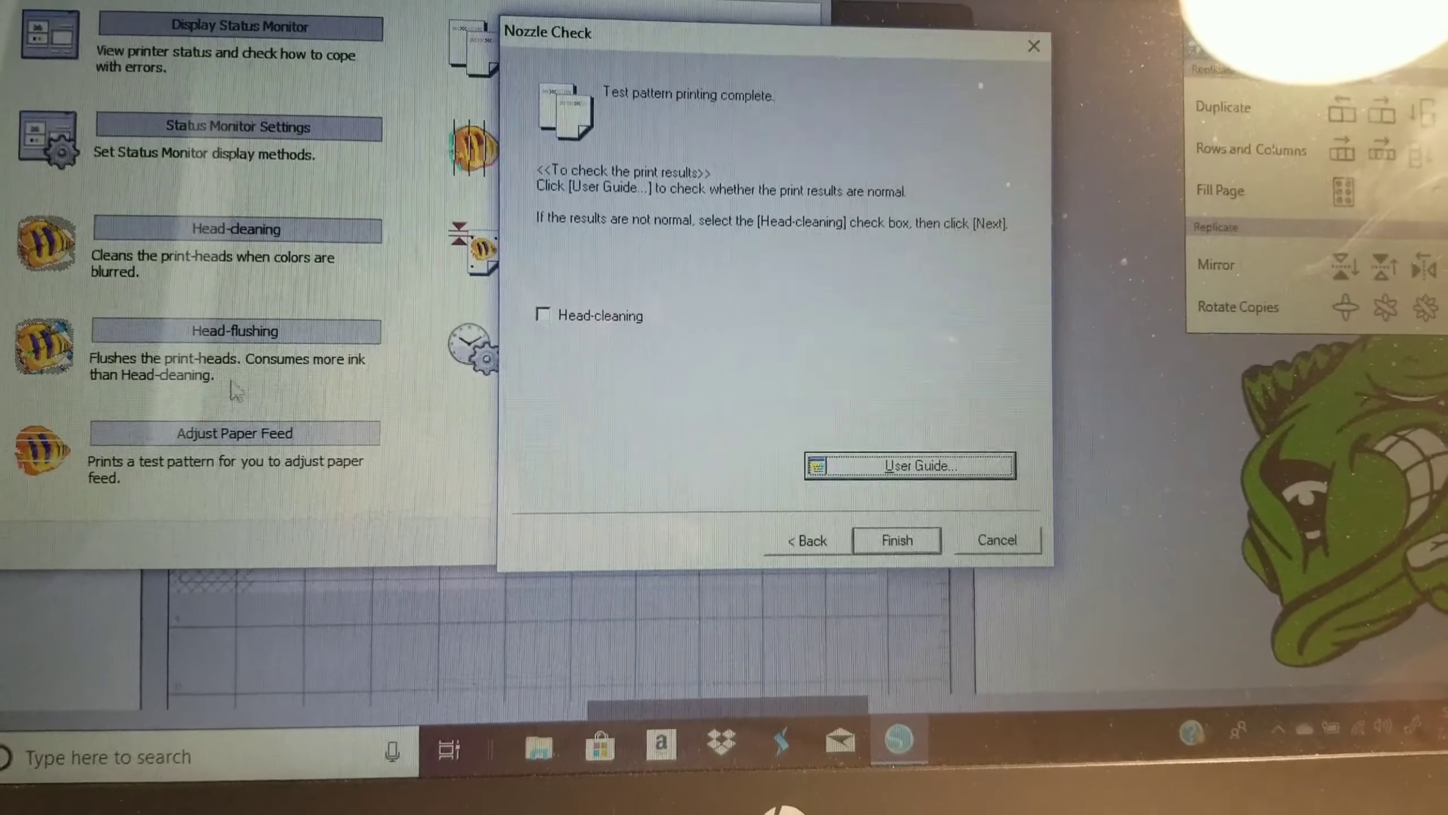
left_click(545, 315)
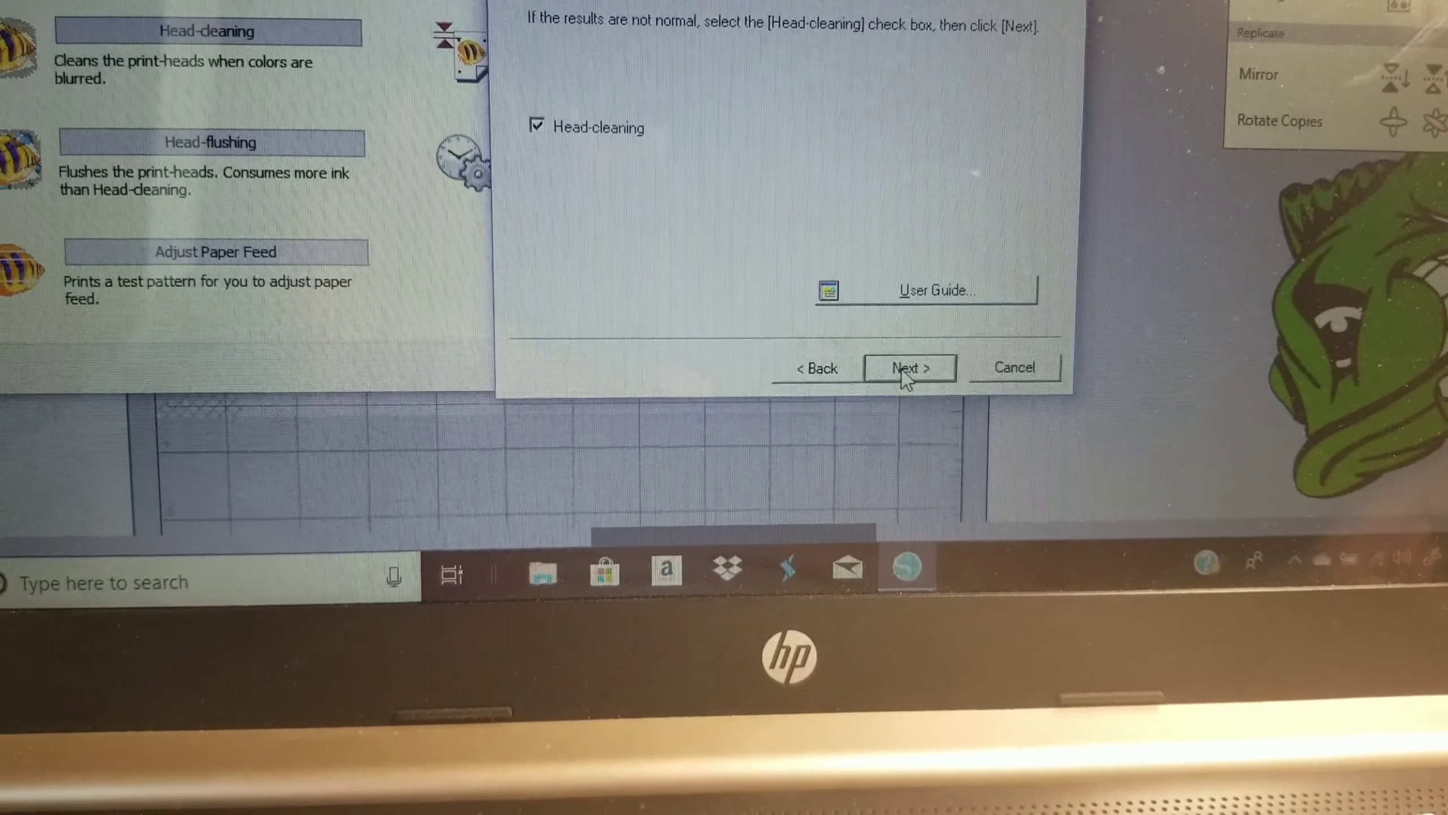
left_click(908, 367)
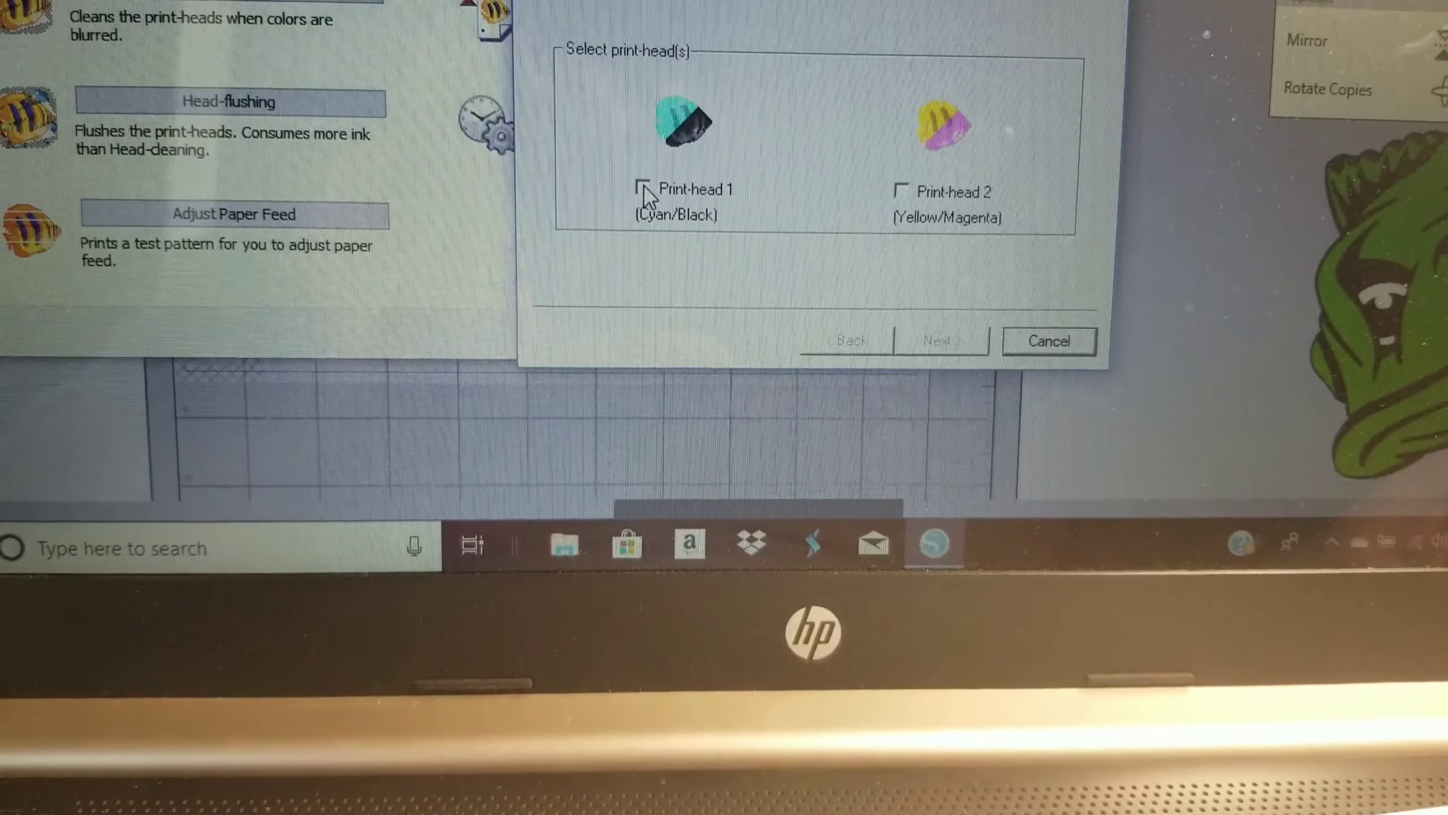
left_click(646, 188)
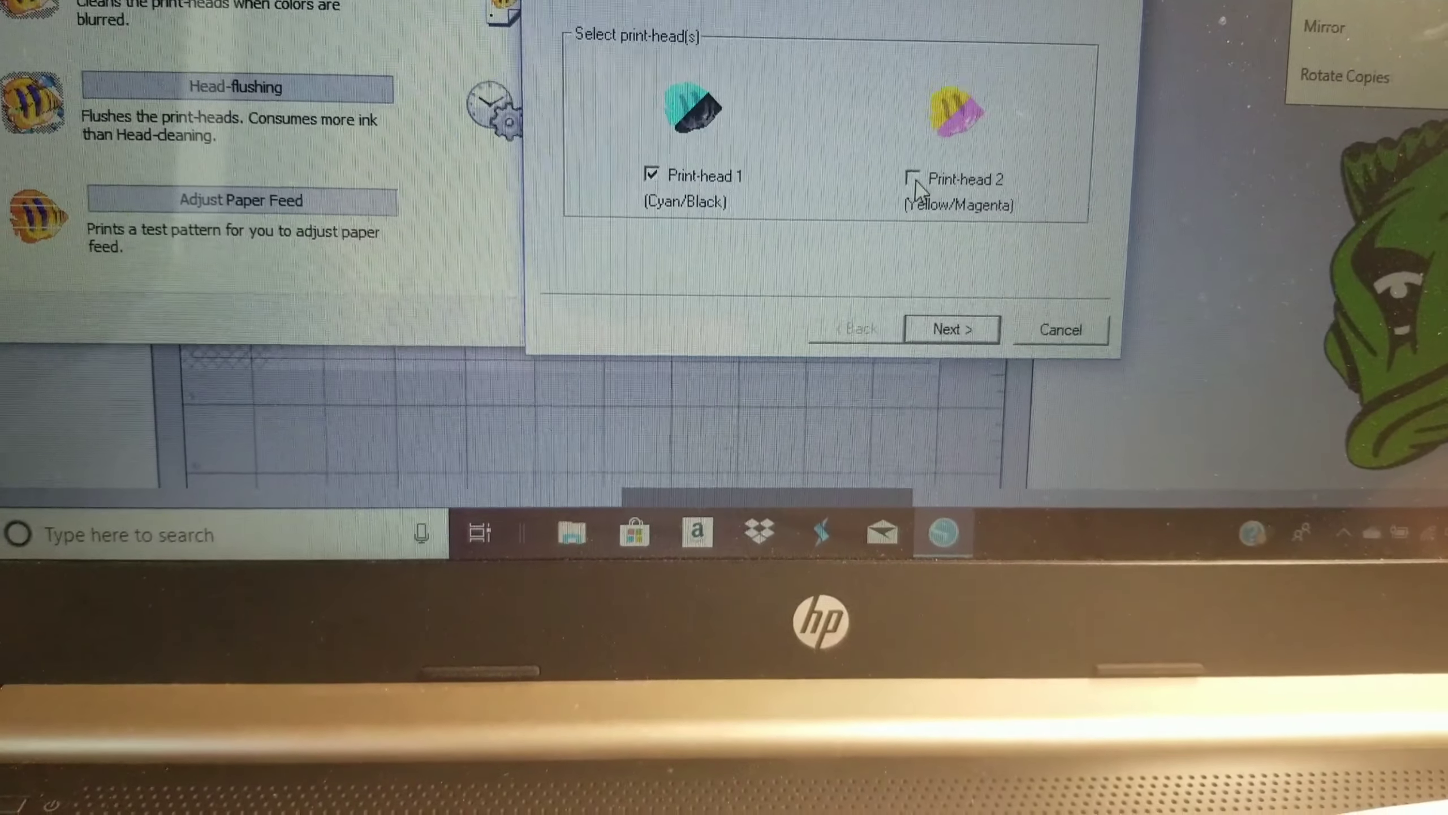
left_click(915, 178)
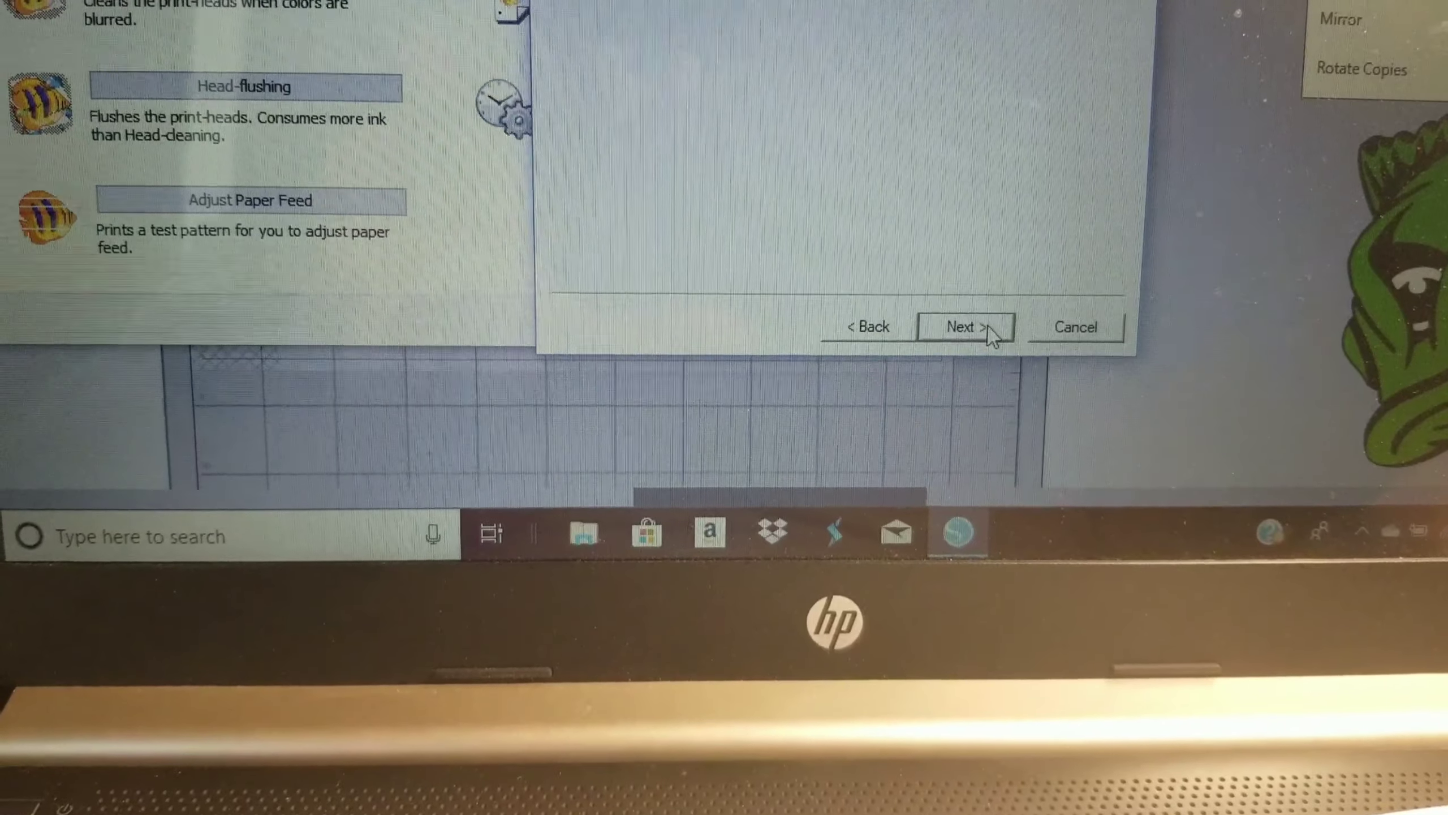
left_click(967, 327)
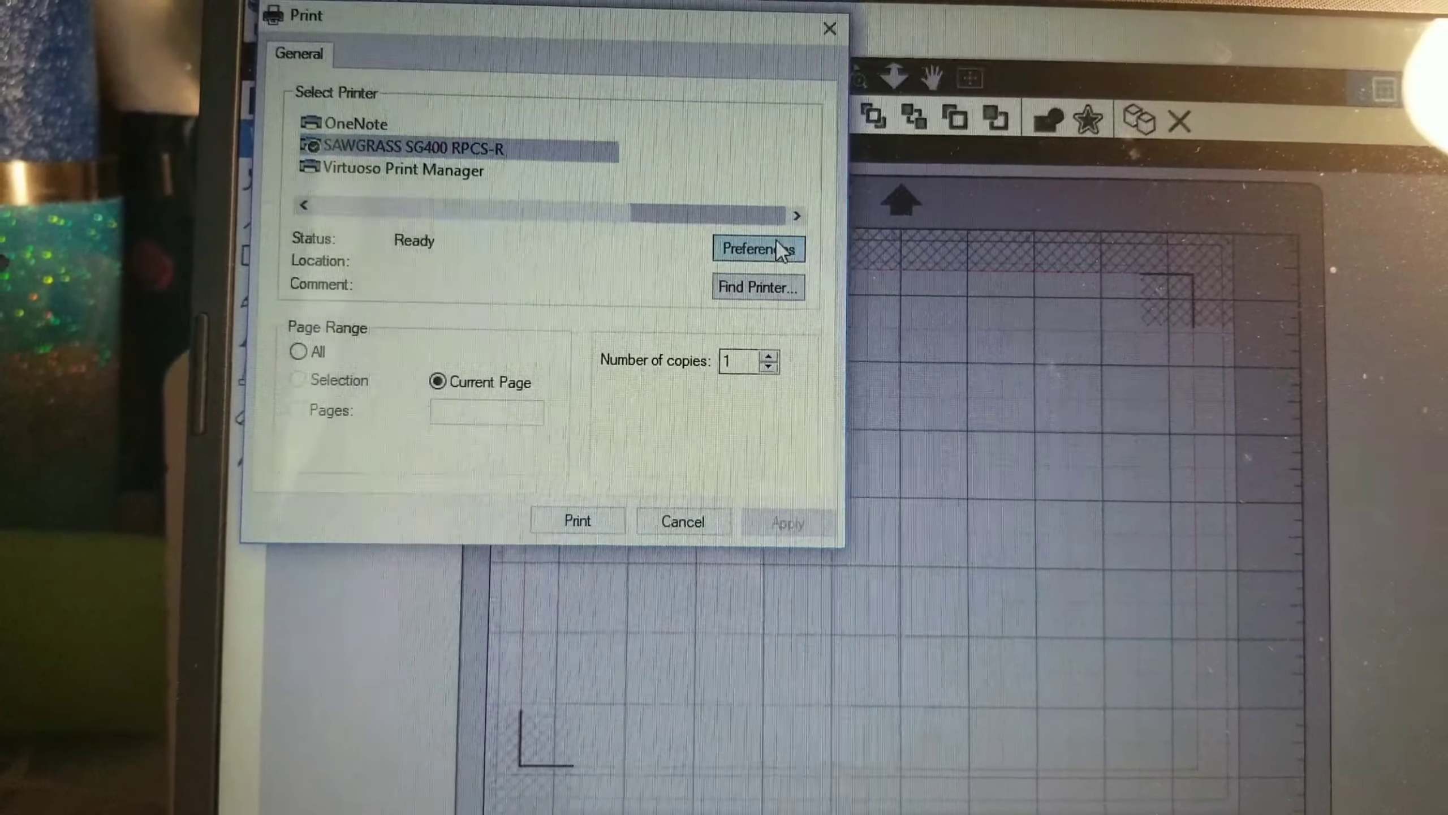
Step: Set the Sawgrass SG400 print quality to High Quality in Preferences and confirm
left_click(758, 249)
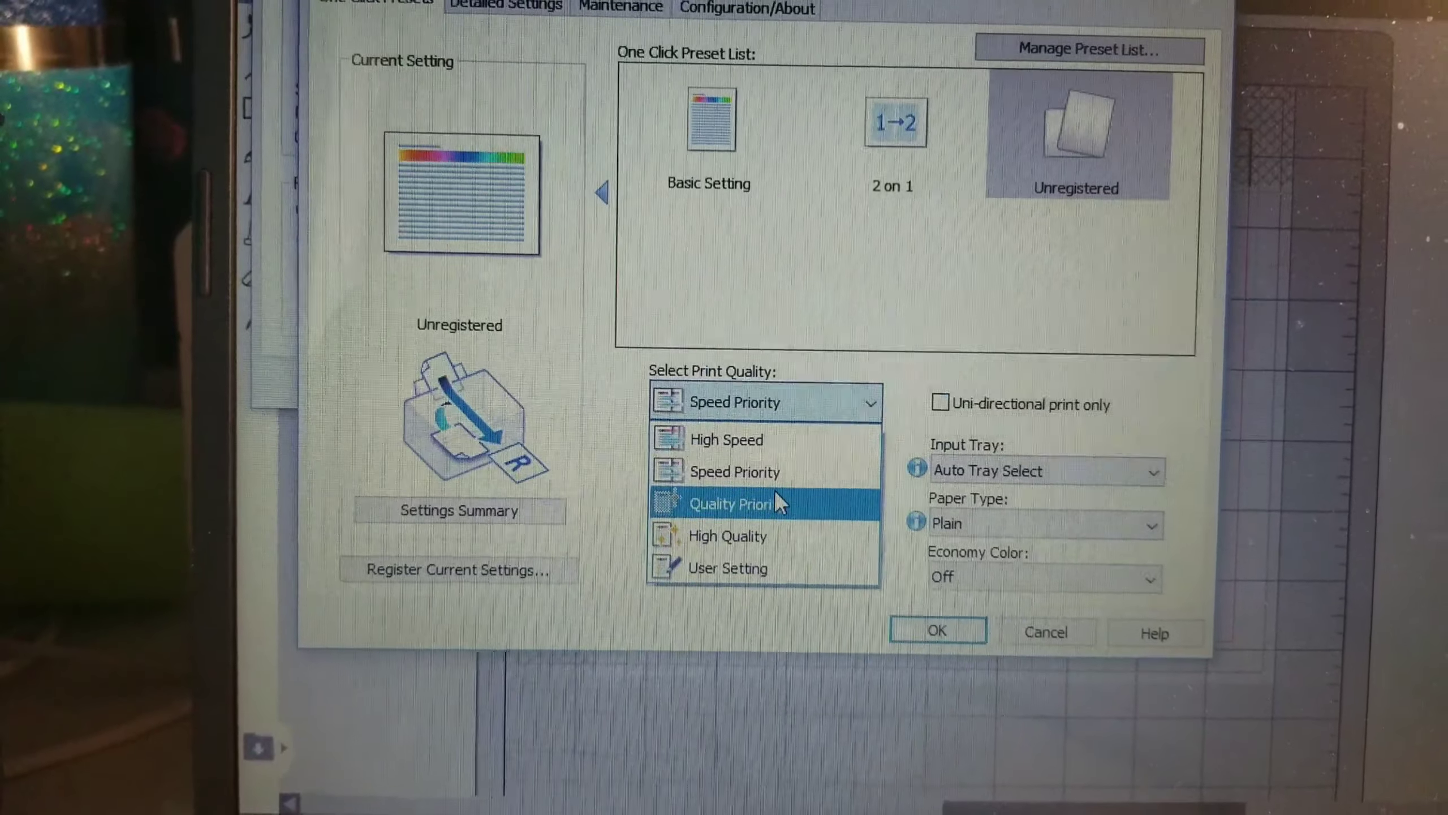
mouse_move(707, 568)
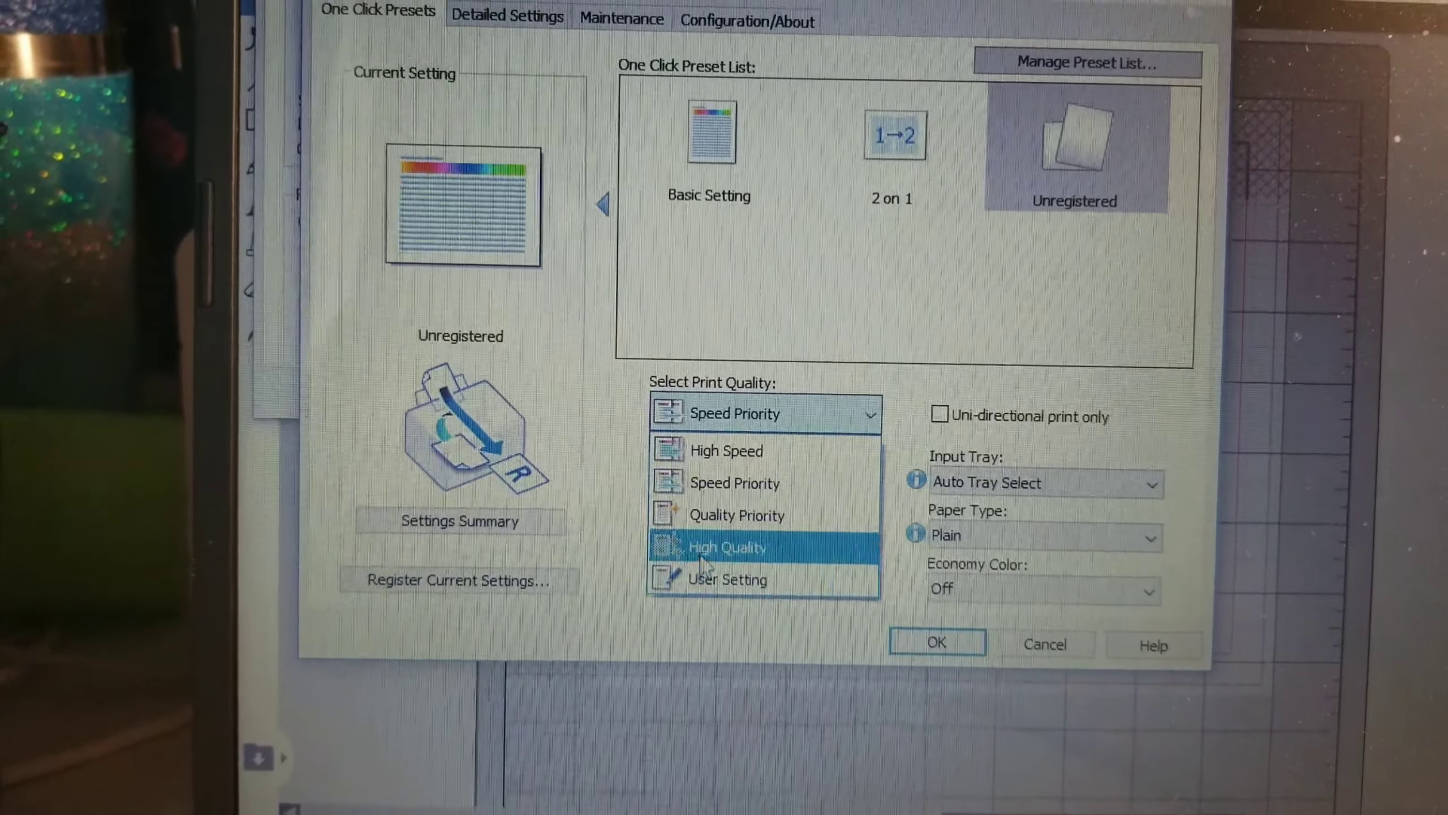
left_click(728, 547)
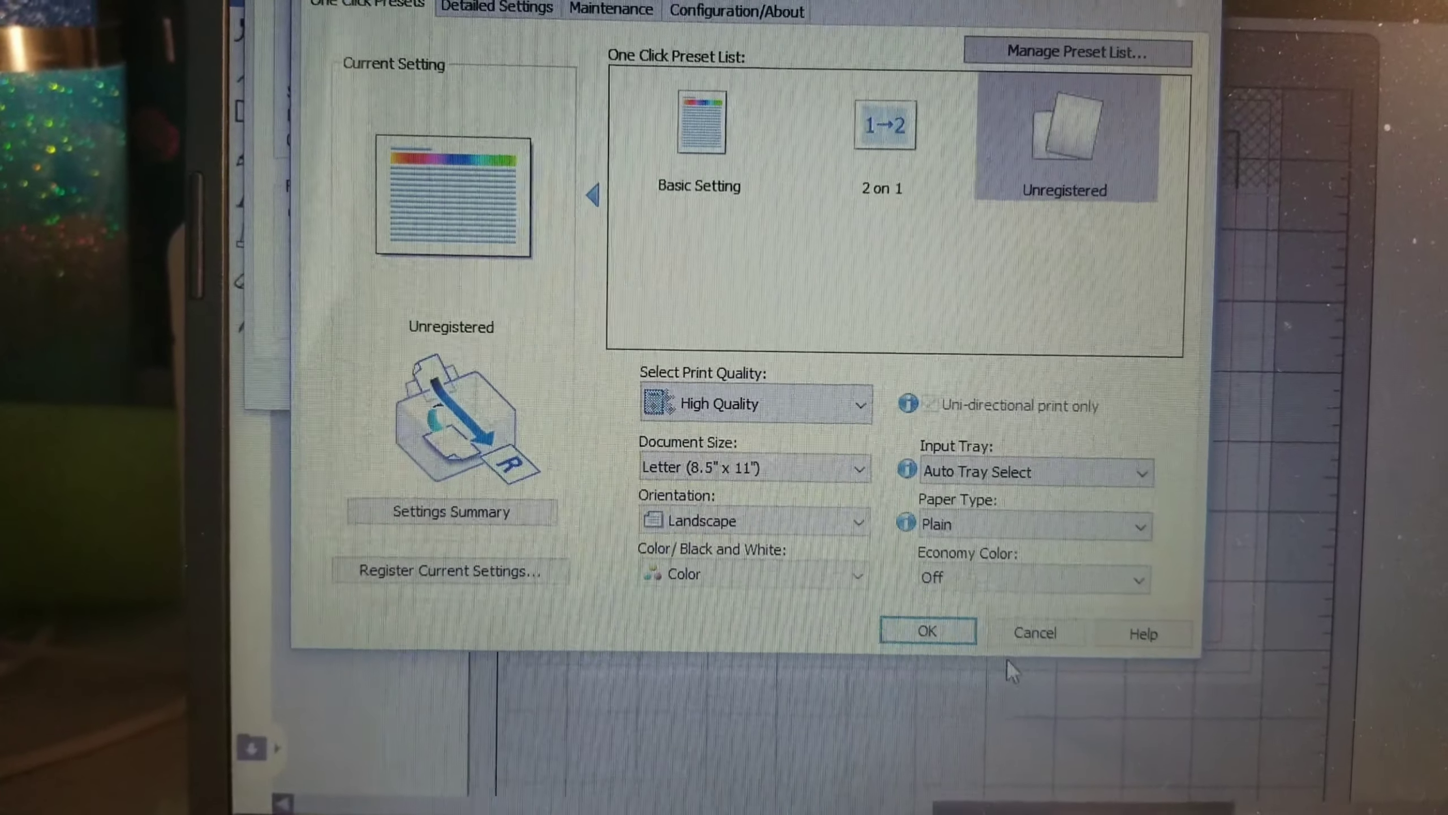
left_click(927, 630)
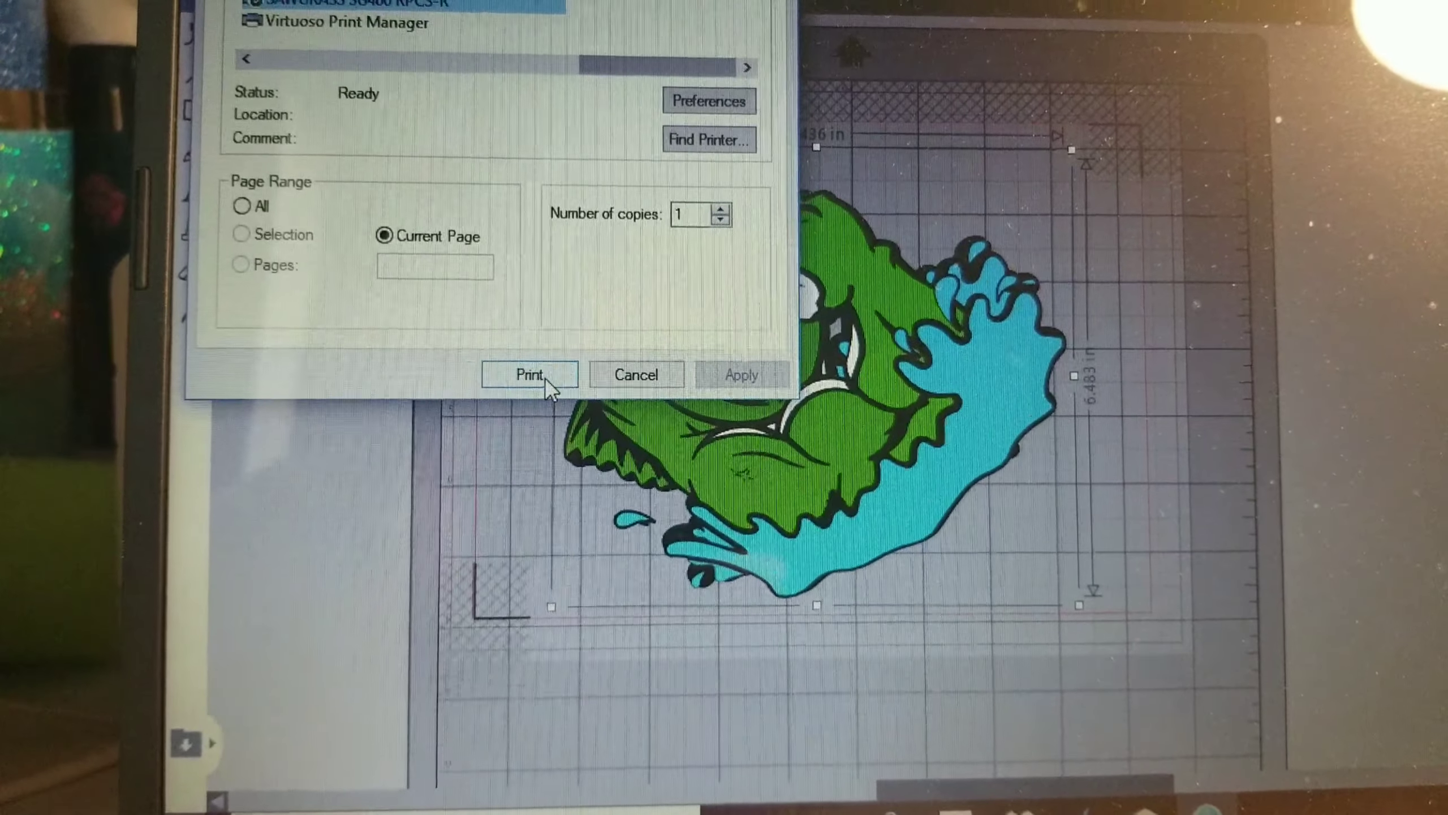
Step: Send the bass design to the Sawgrass printer
left_click(529, 374)
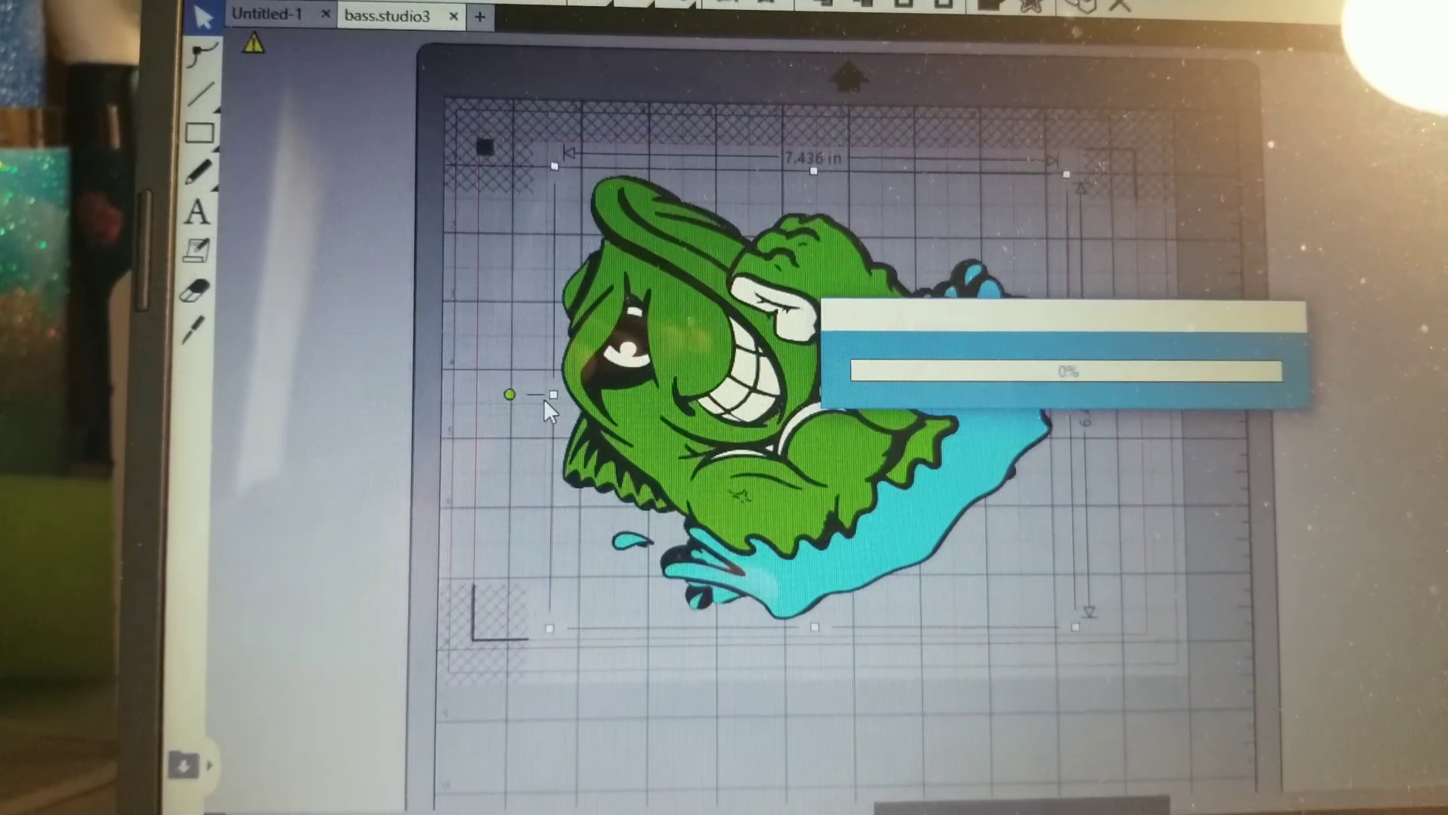